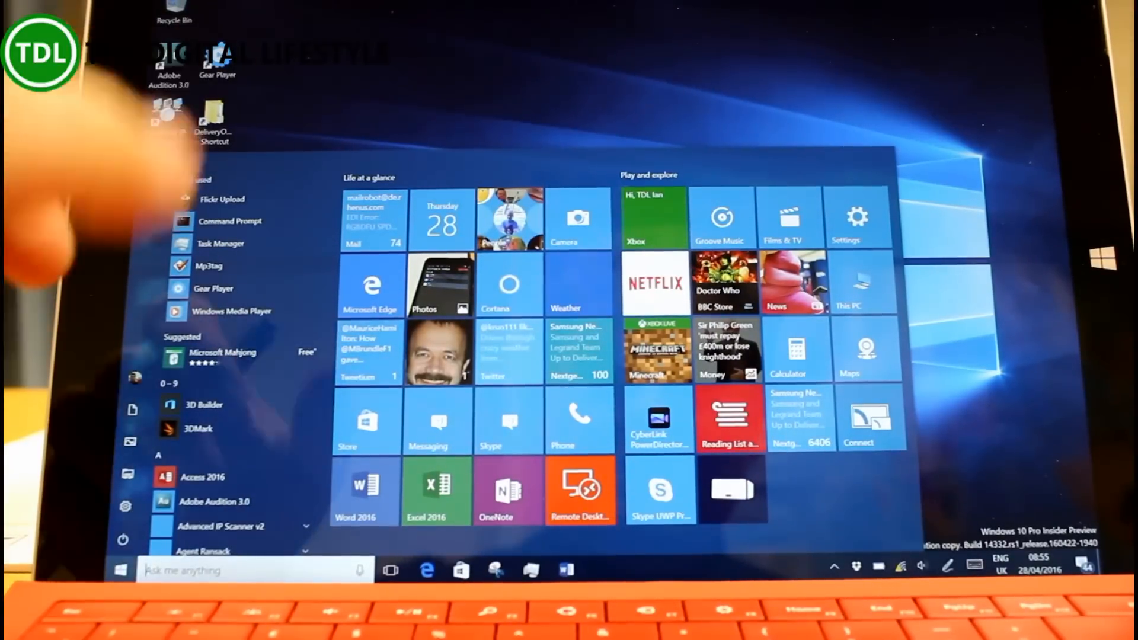
Launch Command Prompt from the Start menu's Most used list
{"action": "left_click", "coordinate": [947, 566]}
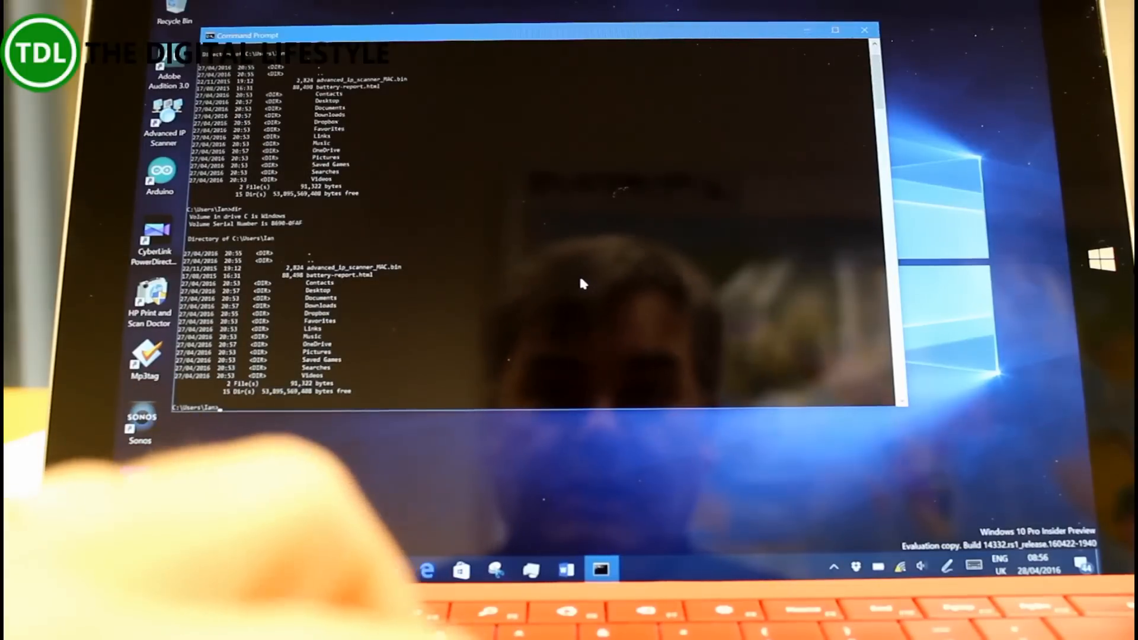
View the dir listing of the user folder in Command Prompt, then close it
{"action": "left_click", "coordinate": [864, 30]}
{"action": "type", "text": "test"}
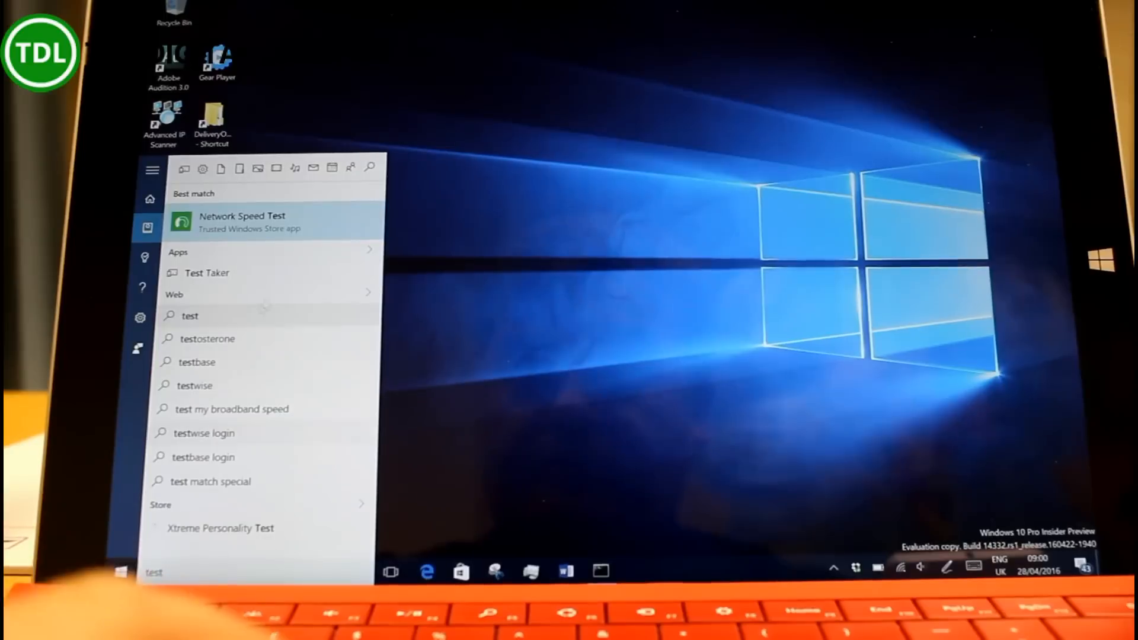
{"action": "mouse_move", "coordinate": [313, 168]}
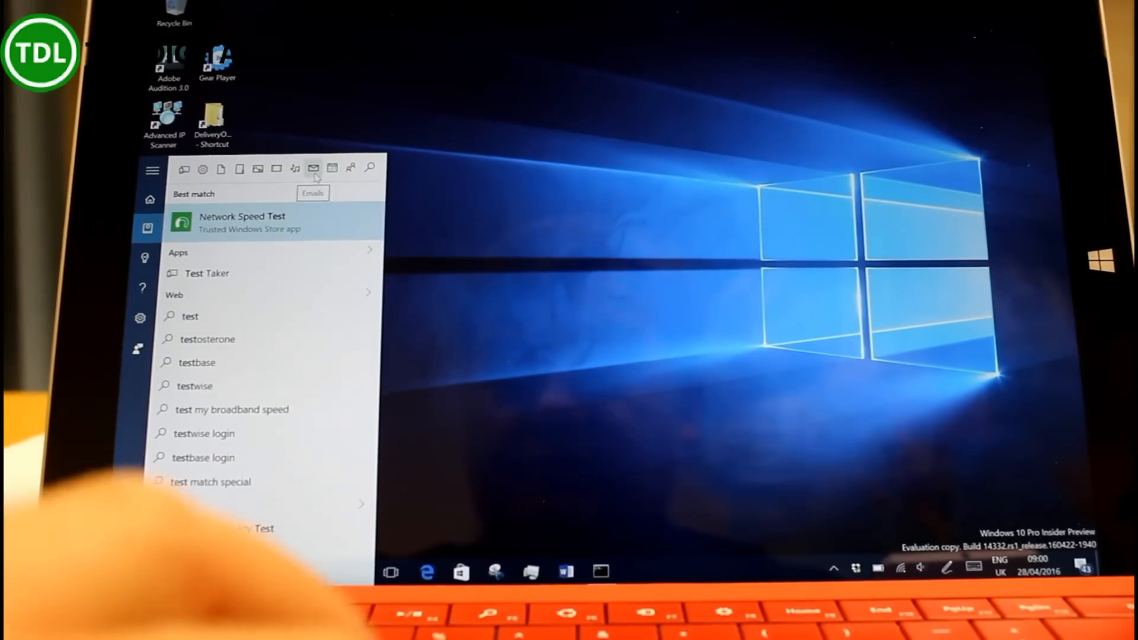
Filter the 'test' search results to the Emails category
{"action": "left_click", "coordinate": [313, 168]}
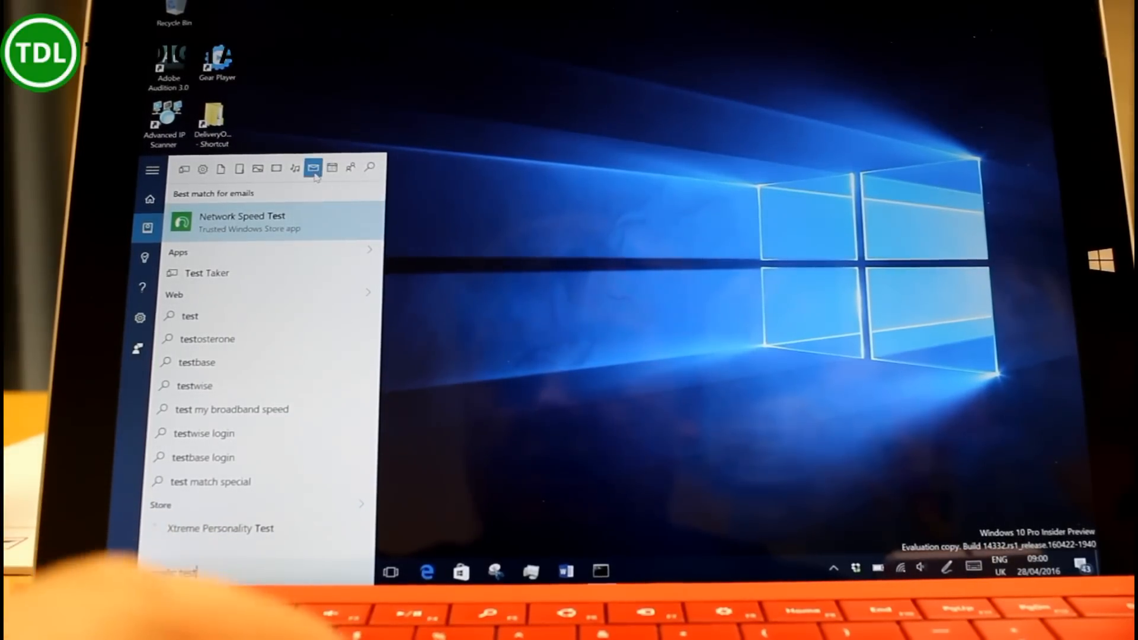
{"action": "left_click", "coordinate": [312, 167]}
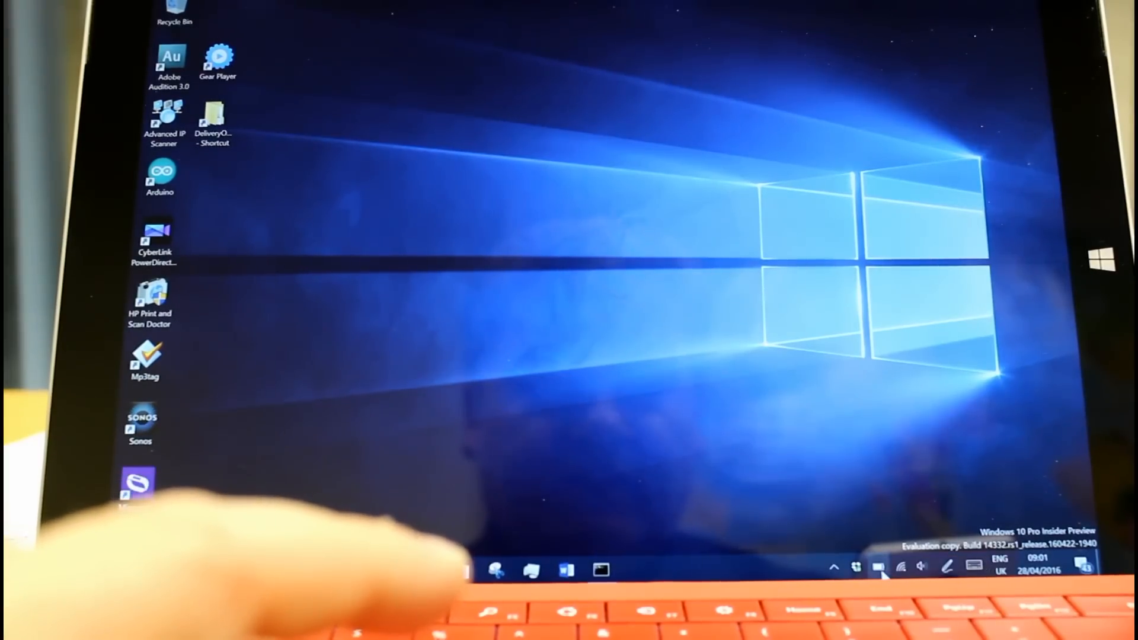
{"action": "left_click", "coordinate": [877, 568]}
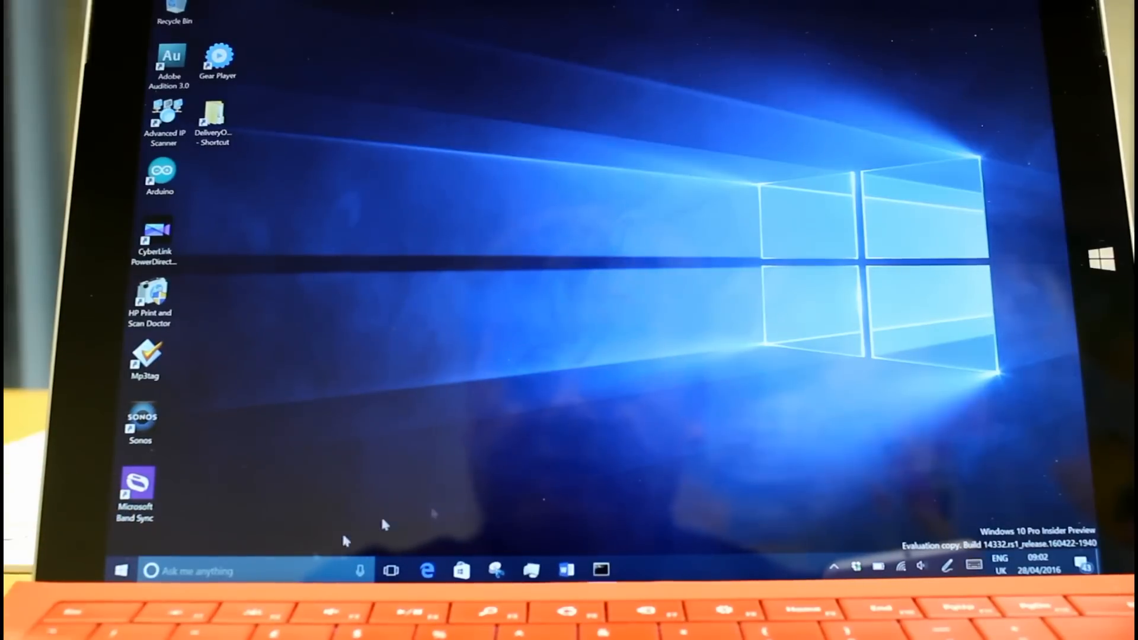
{"action": "left_click", "coordinate": [114, 570]}
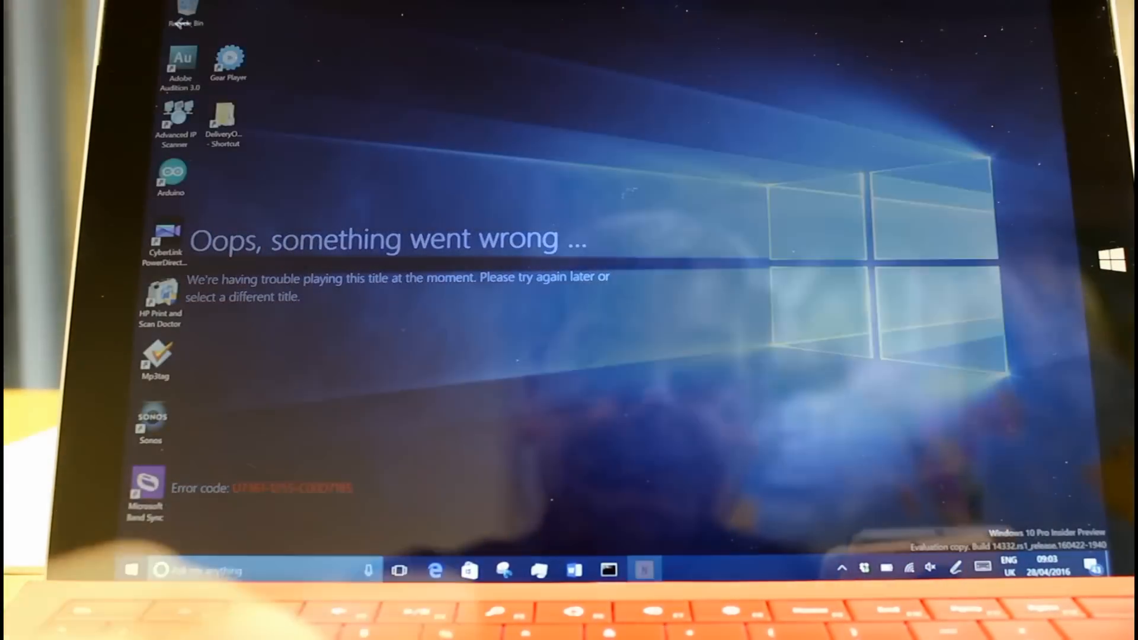
Dismiss the Netflix 'Oops, something went wrong' error and bring up the Start menu
{"action": "left_click", "coordinate": [131, 569]}
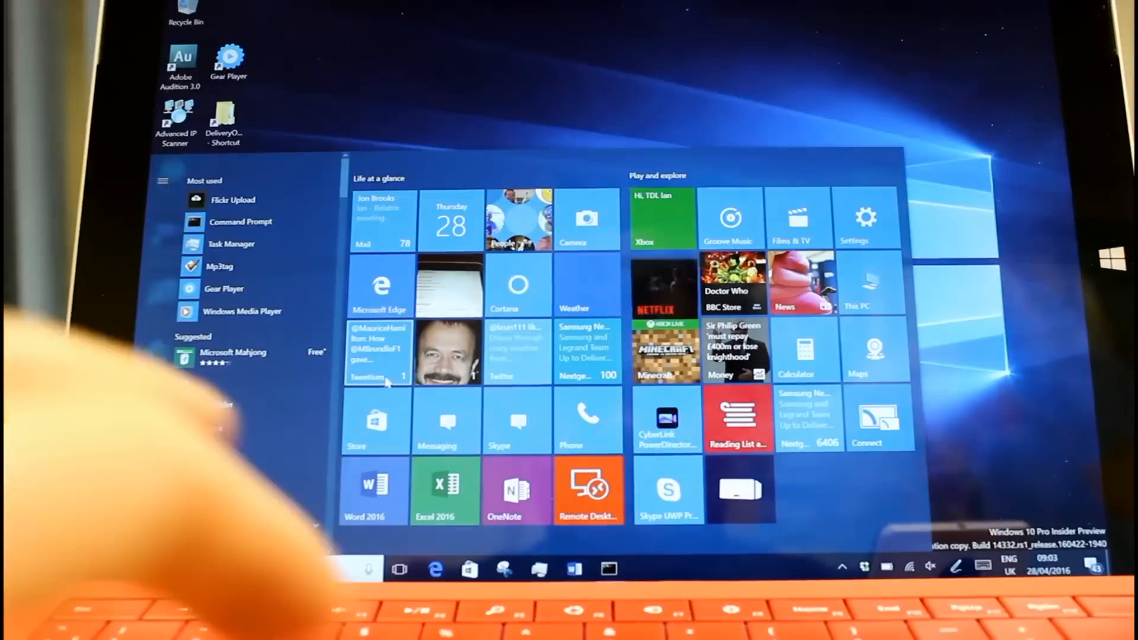